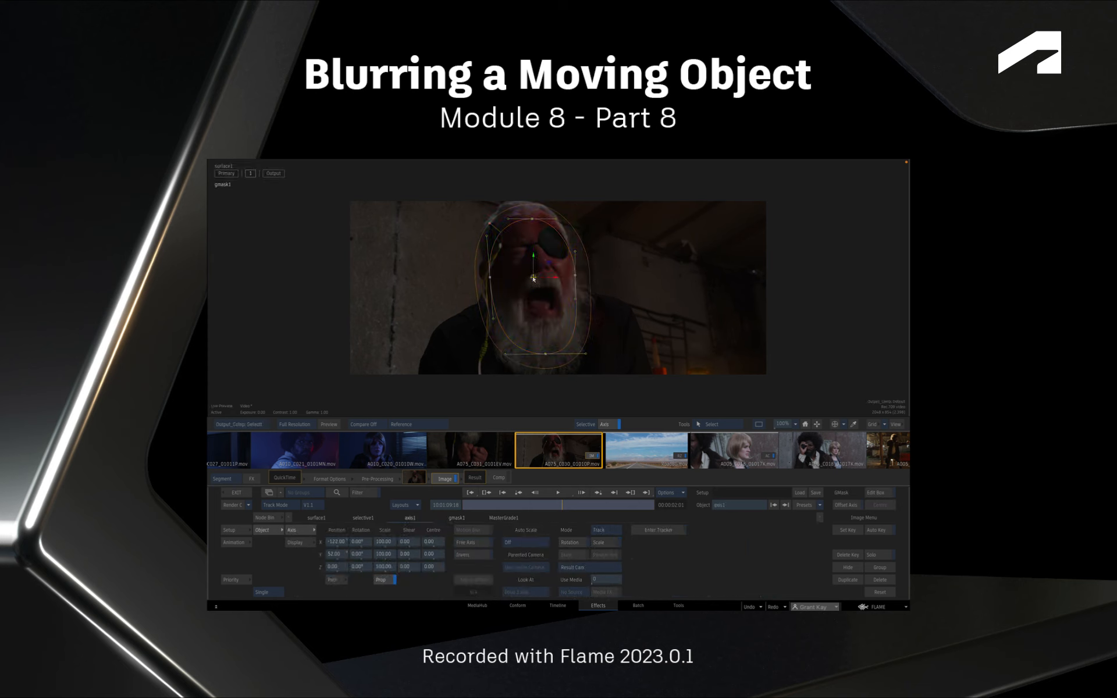
Raise the Blur shader's Global Amount Prop to about 29 to blur the masked face.
left_click(659, 530)
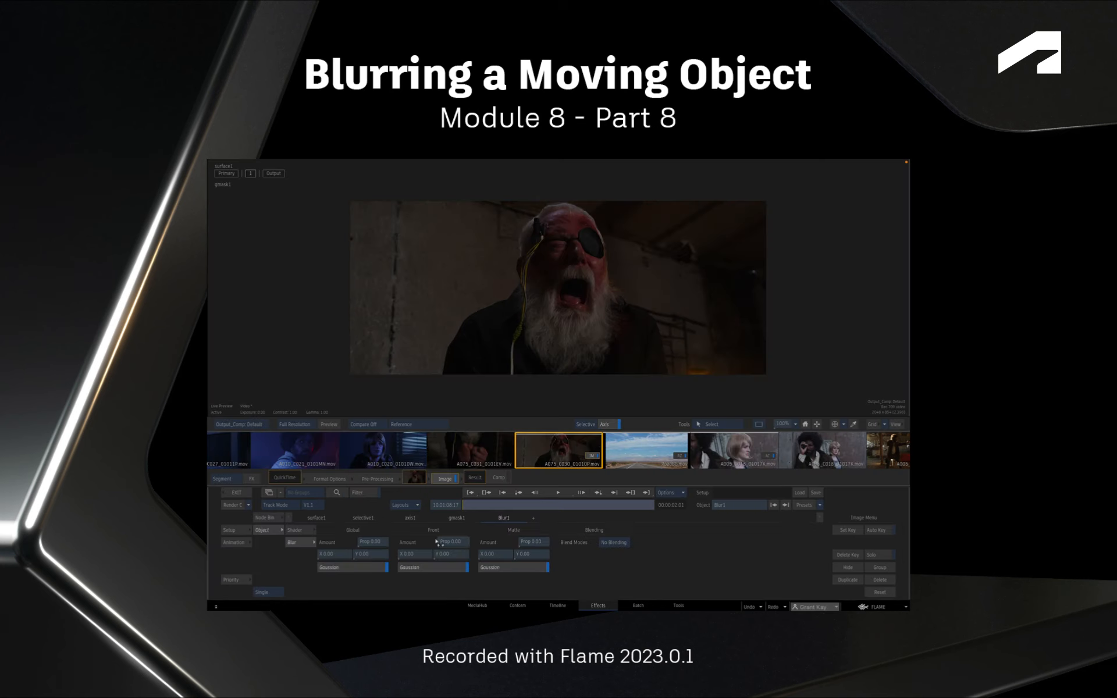
left_click(369, 541)
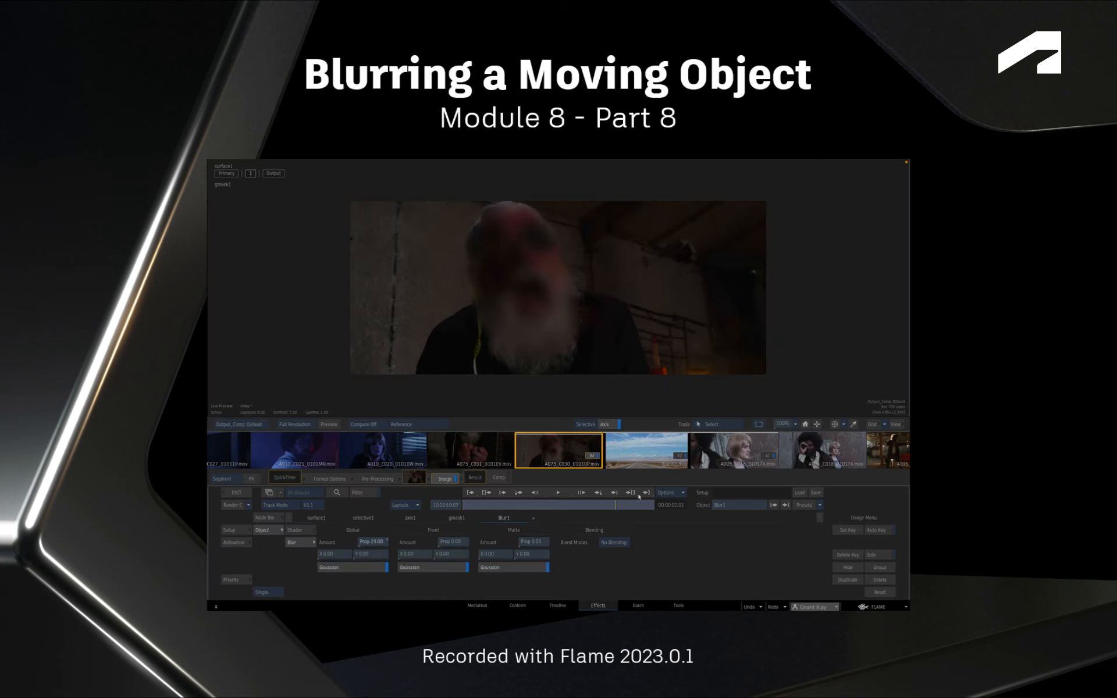
left_click(456, 518)
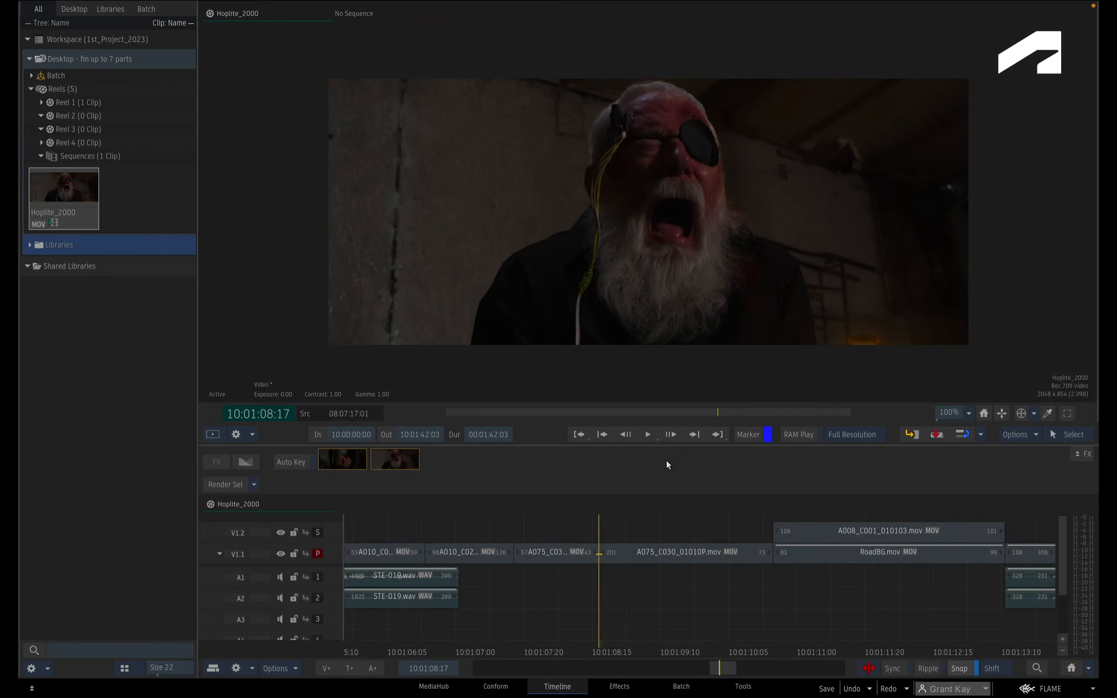
Select clip A075_C030_01010P in the timeline and enter the Effects environment.
left_click(677, 552)
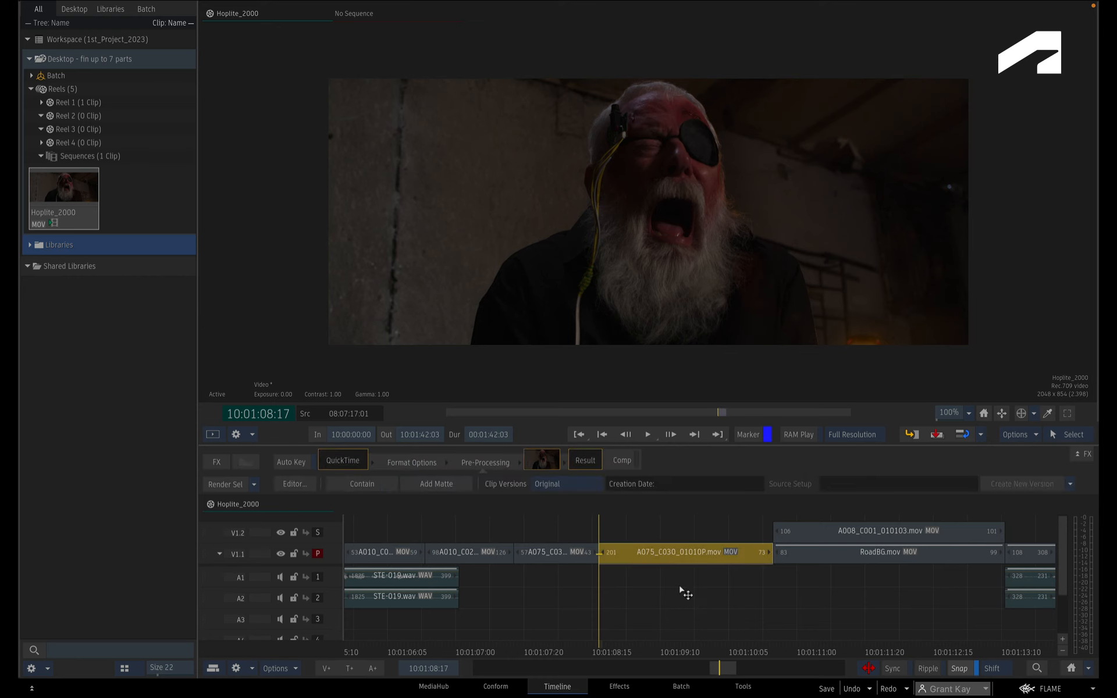
left_click(617, 686)
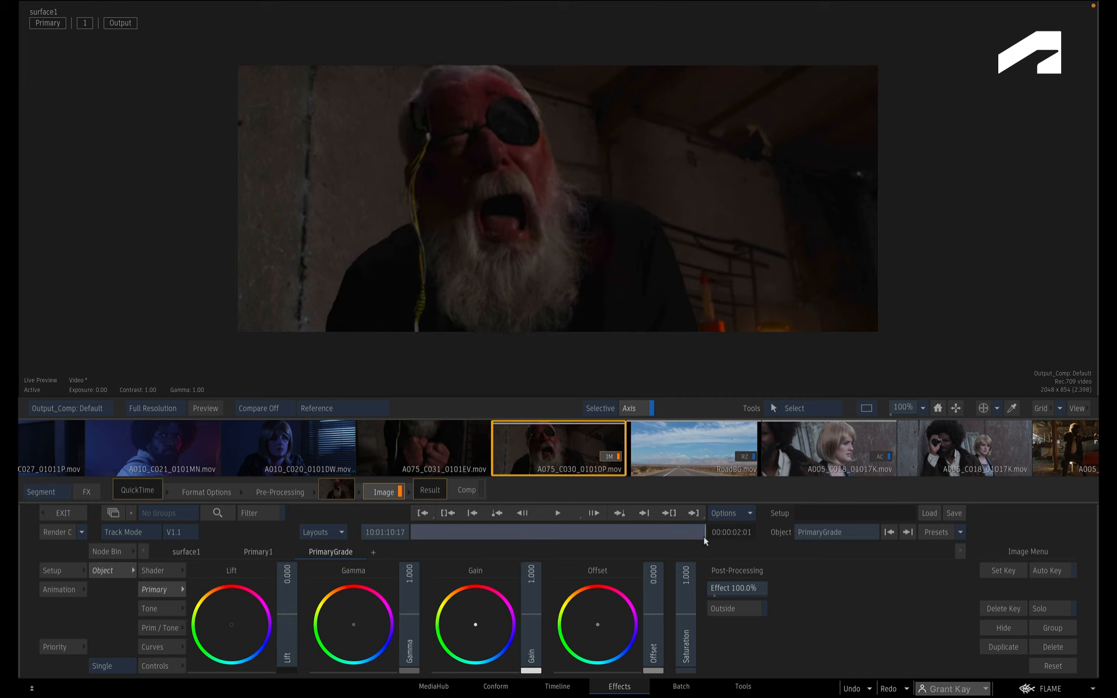
Add a Selective object to the shot's Image pipeline.
left_click(630, 532)
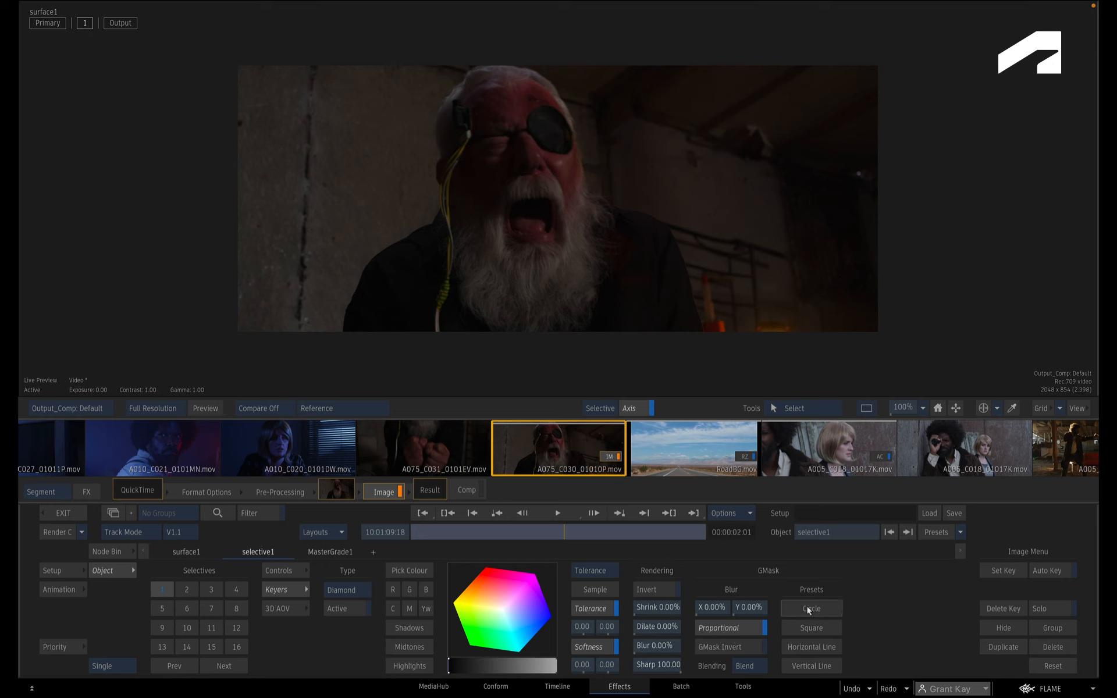
Add a Circle GMask preset shaped around the face and return from the matte view.
left_click(810, 607)
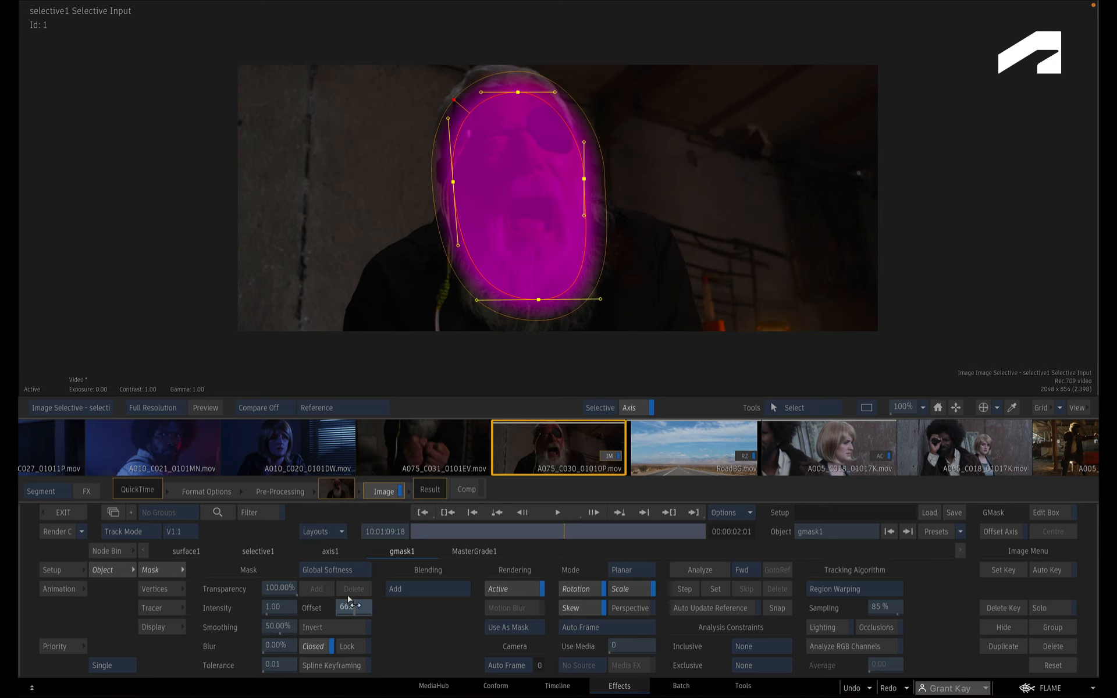
key("f4")
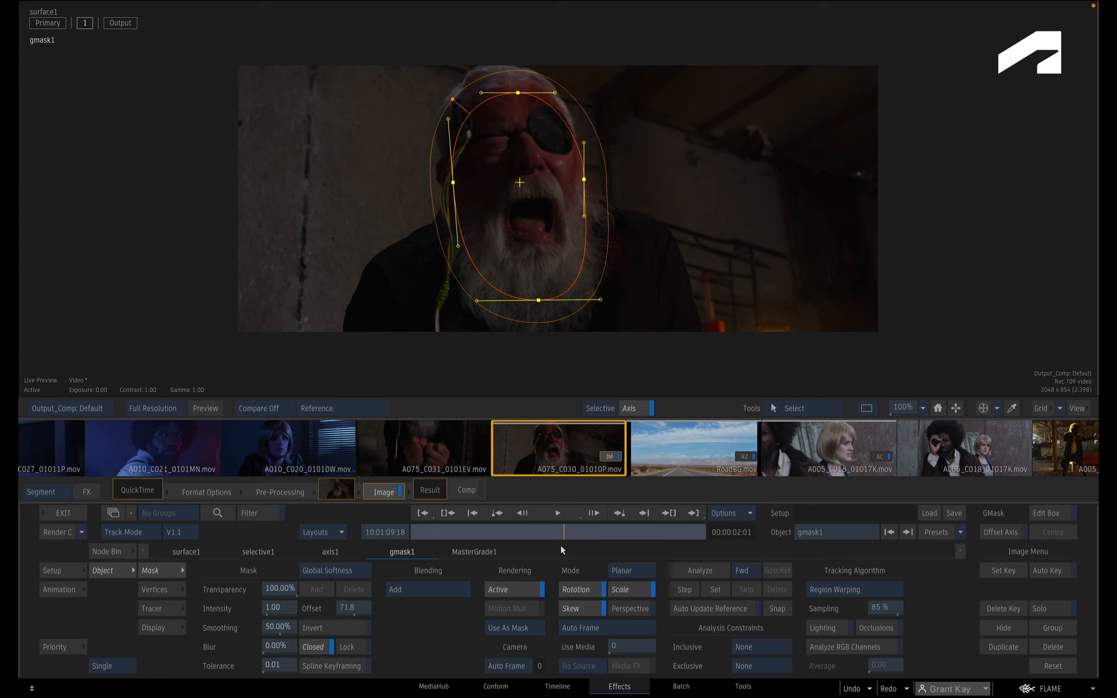
mouse_move(562, 551)
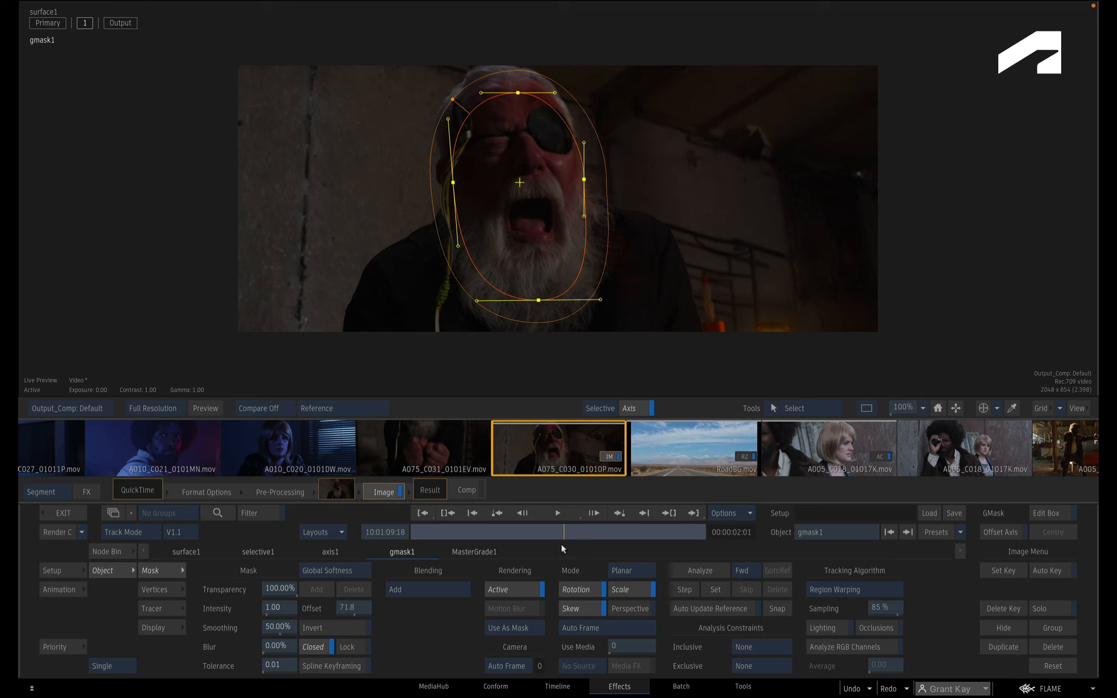
Select the axis1 tab to edit the mask's parent axis.
left_click(329, 550)
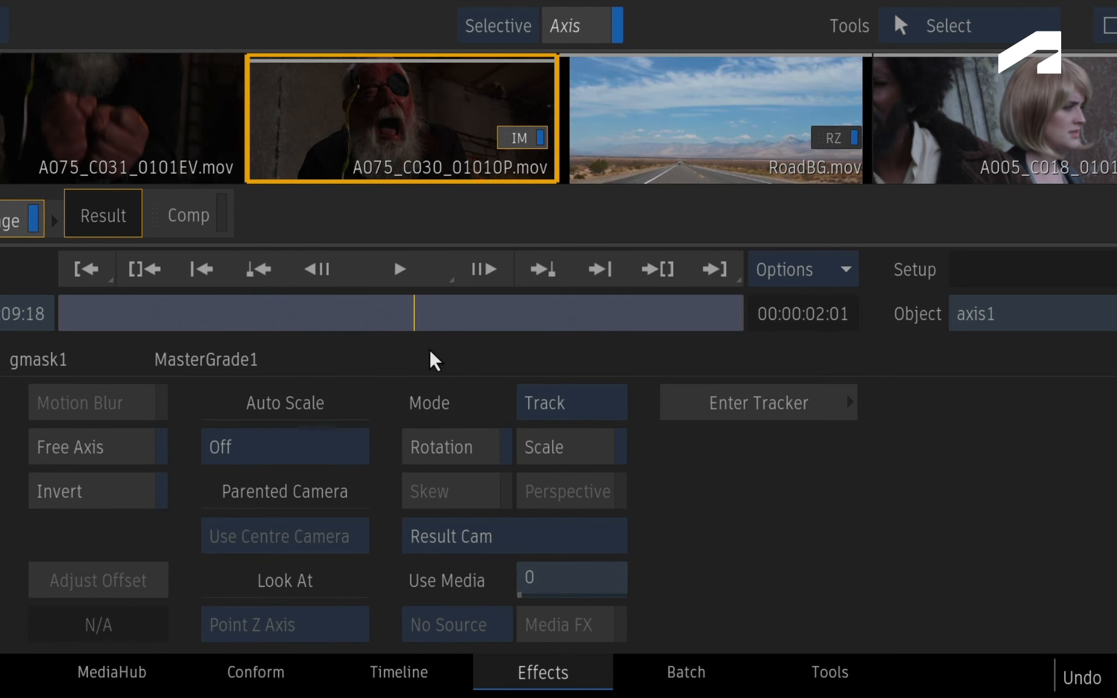
Set axis1 tracking mode to Planar and analyze forward through the shot.
left_click(570, 401)
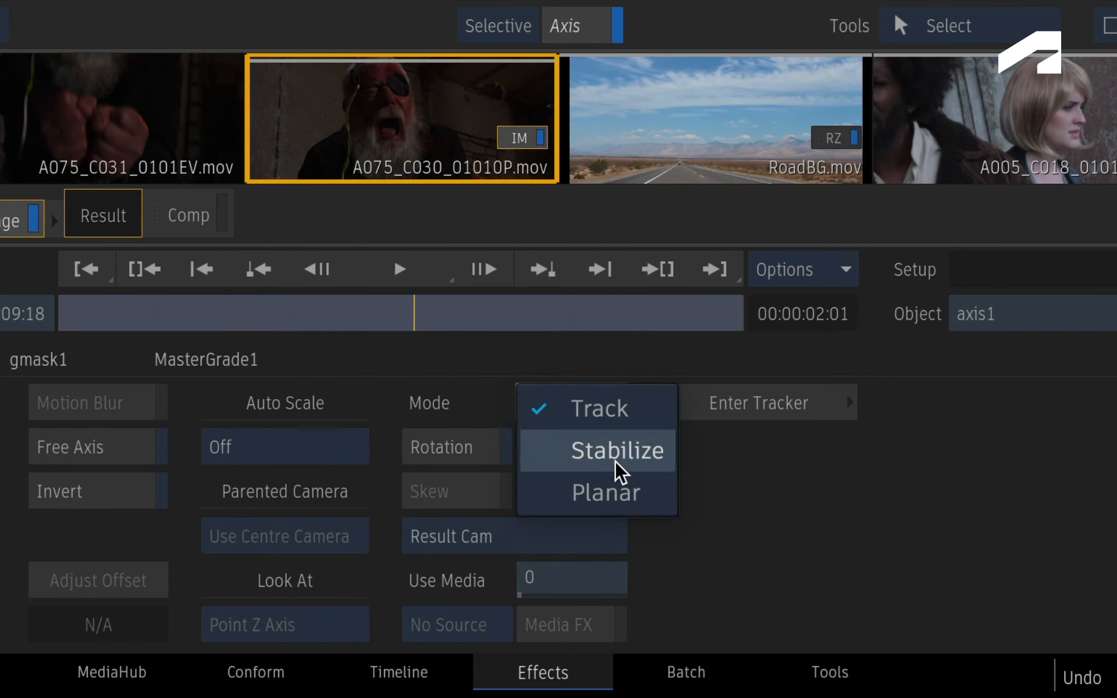
left_click(607, 492)
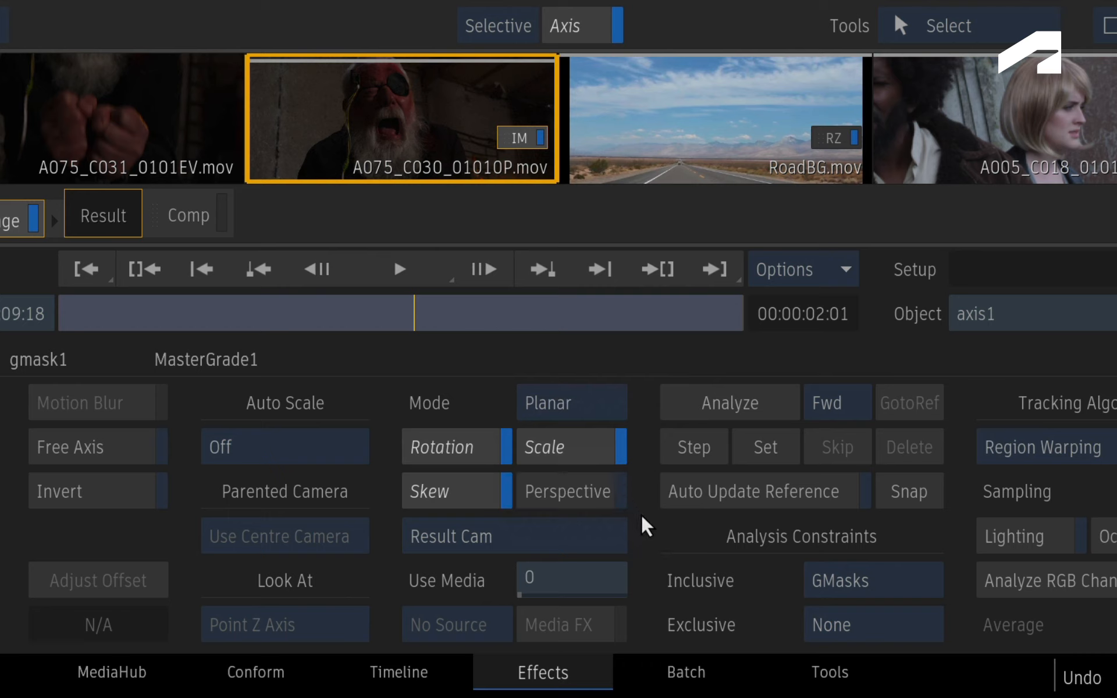
mouse_move(653, 533)
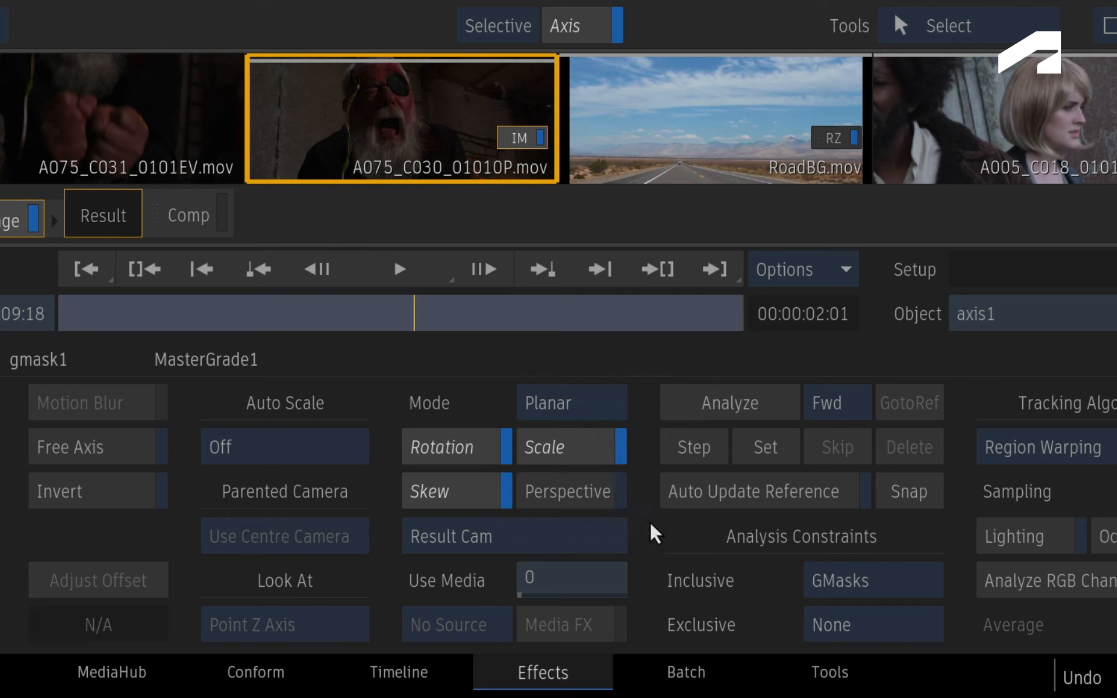
left_click(752, 491)
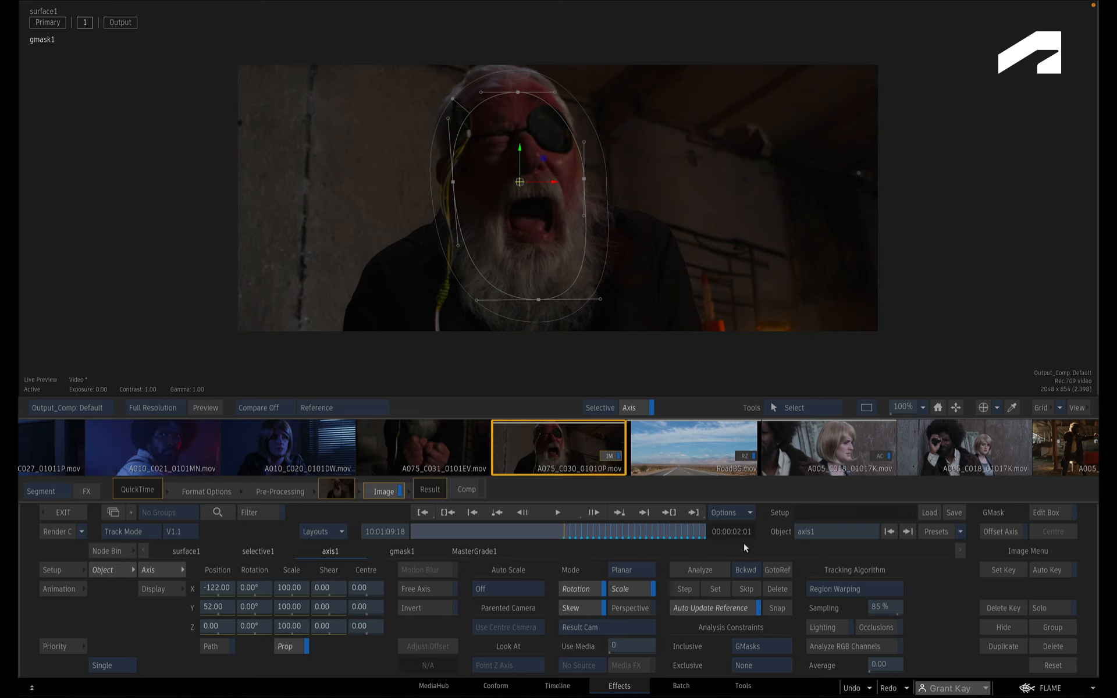
Analyze backward so the face track reaches the start of the clip.
left_click(699, 568)
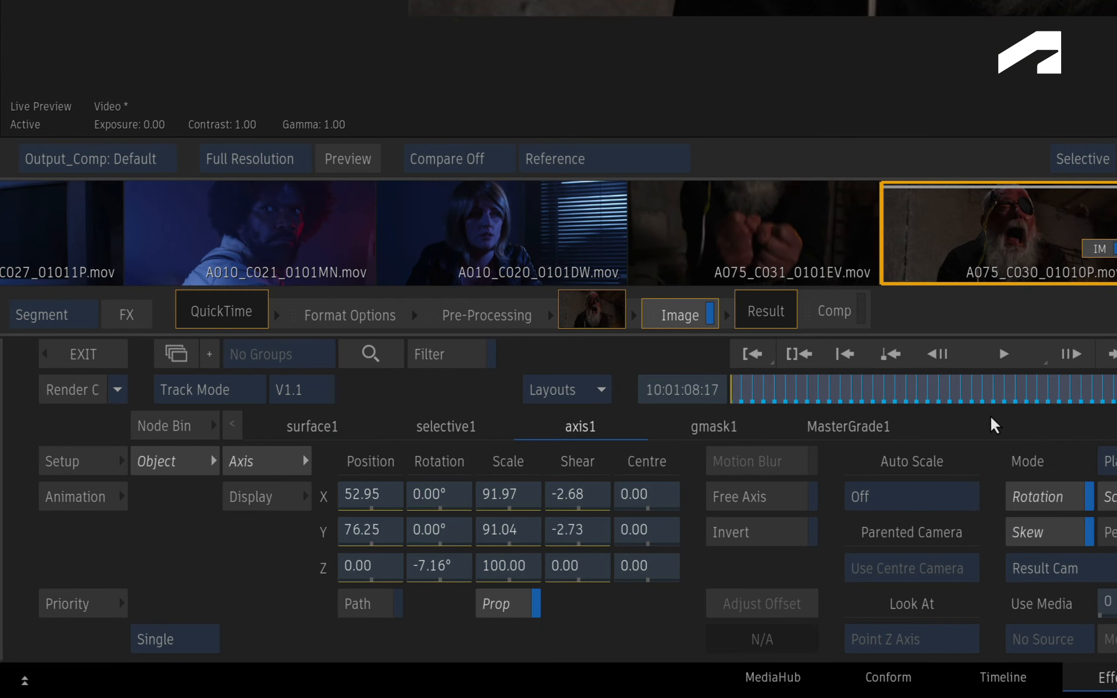
Add a new shader after MasterGrade1, bringing up the Load Shaders browser.
left_click(845, 425)
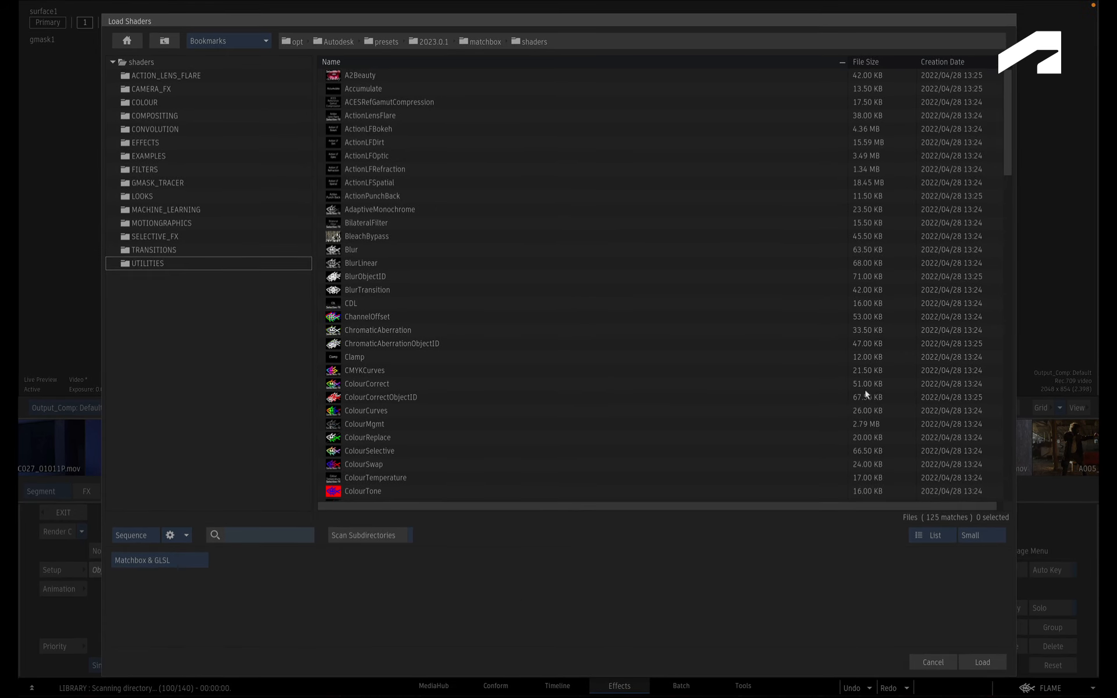
Scroll the shader list down toward the Blur shader.
scroll("down", 3)
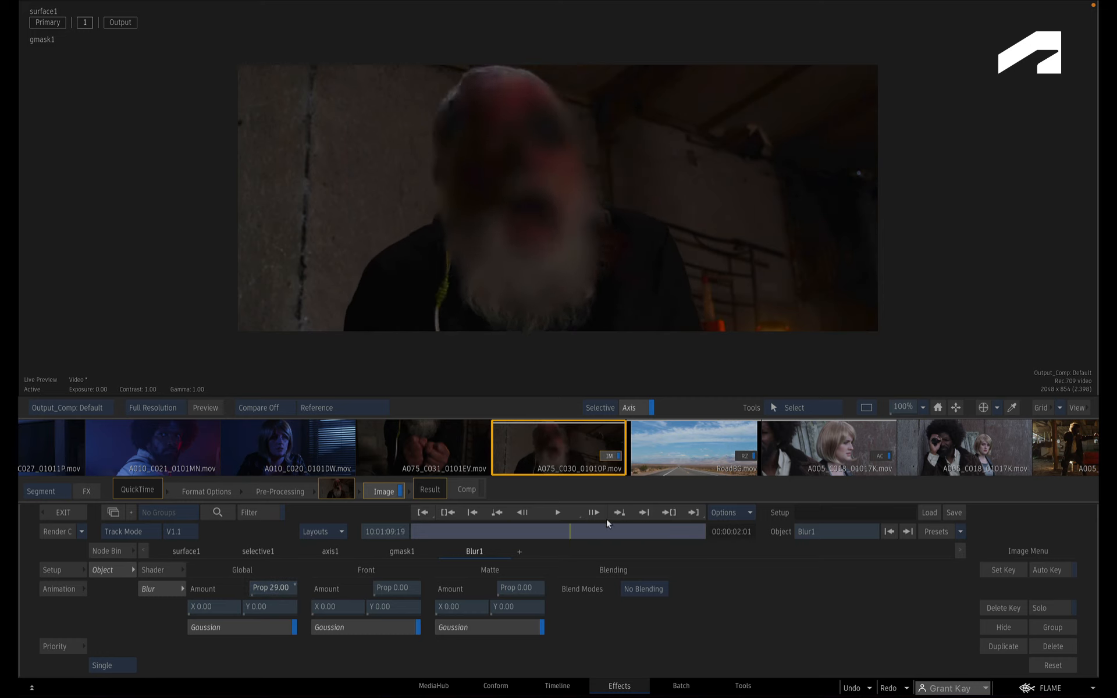
left_click(471, 512)
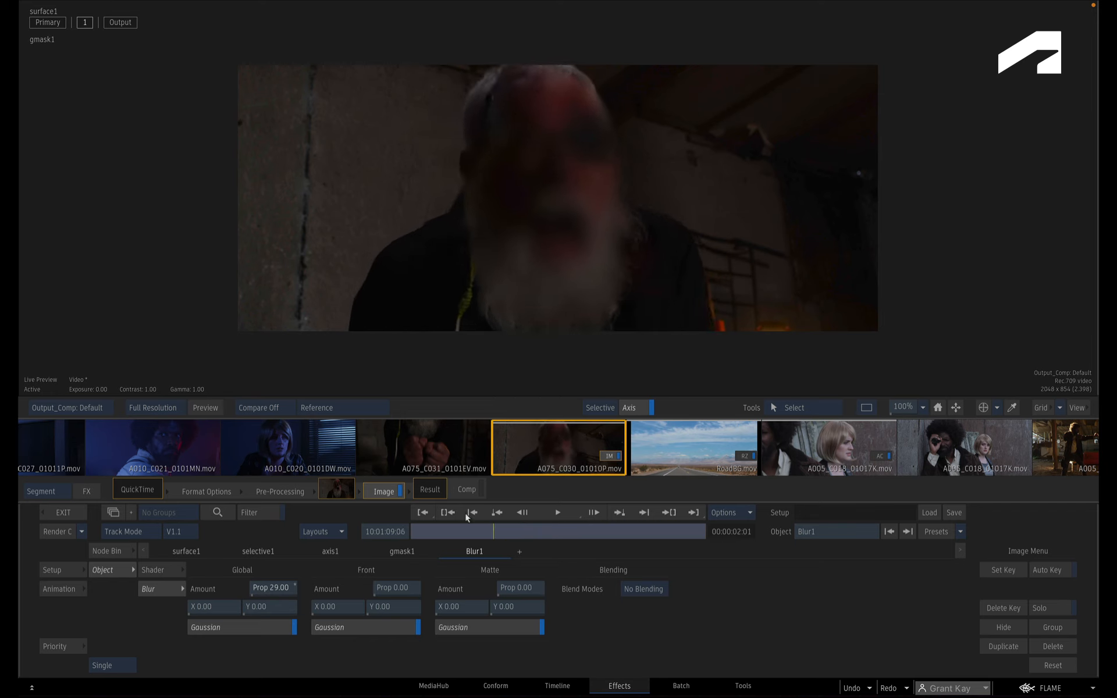
left_click(401, 550)
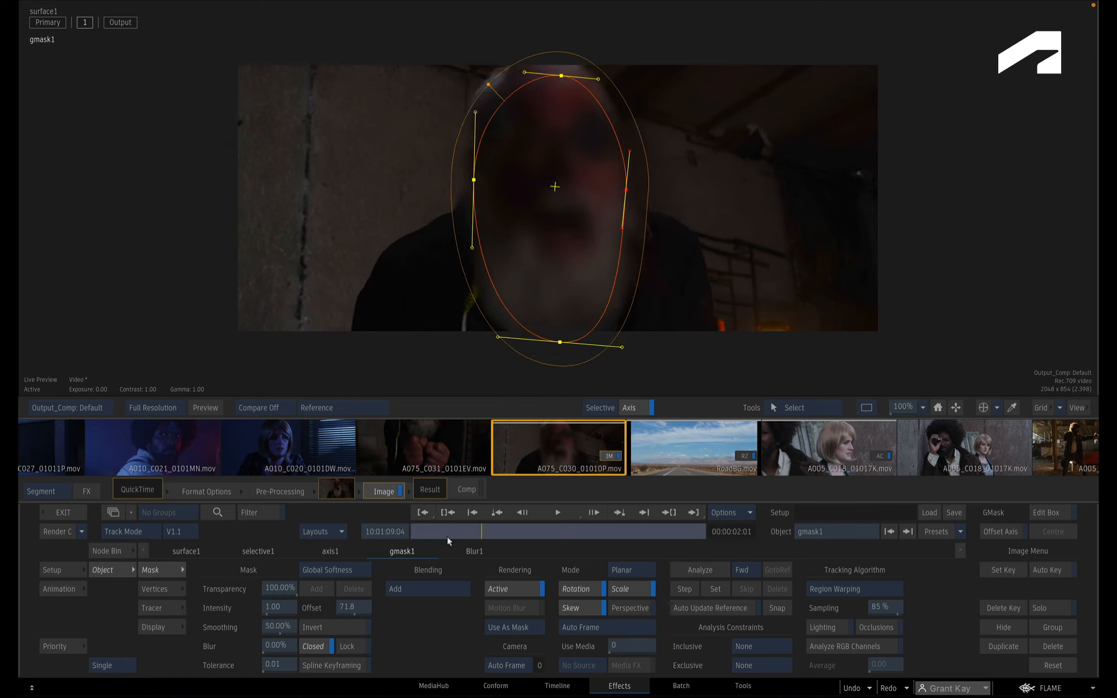
Reopen the Load Shaders browser and scroll toward the Dots shader.
left_click(642, 512)
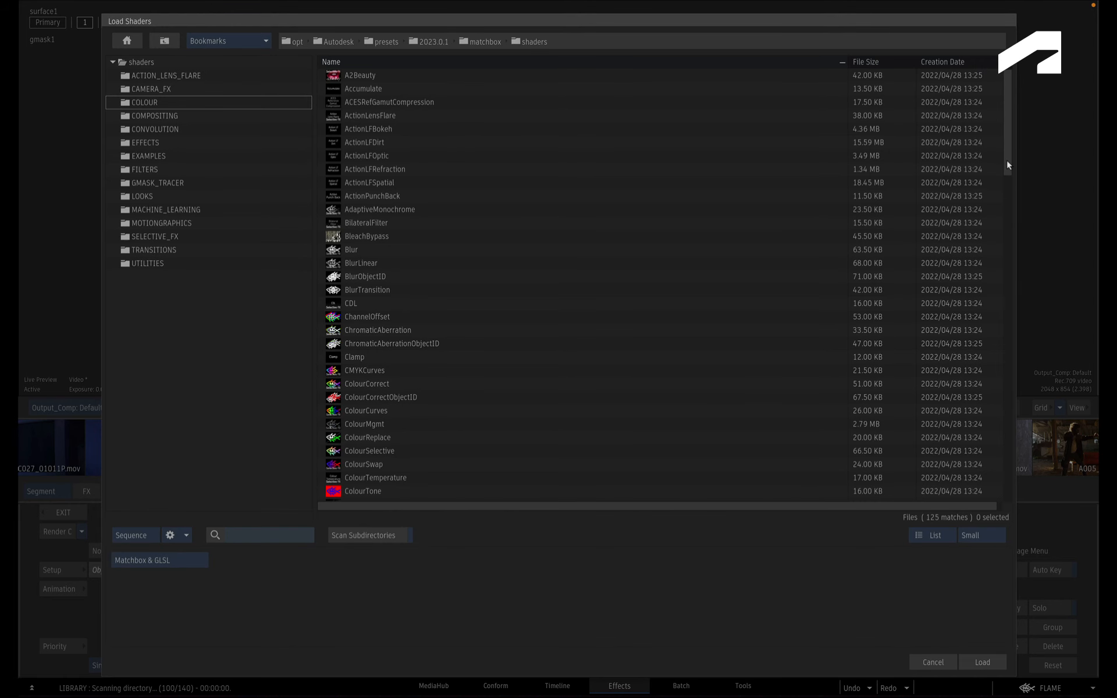
scroll("down", 3)
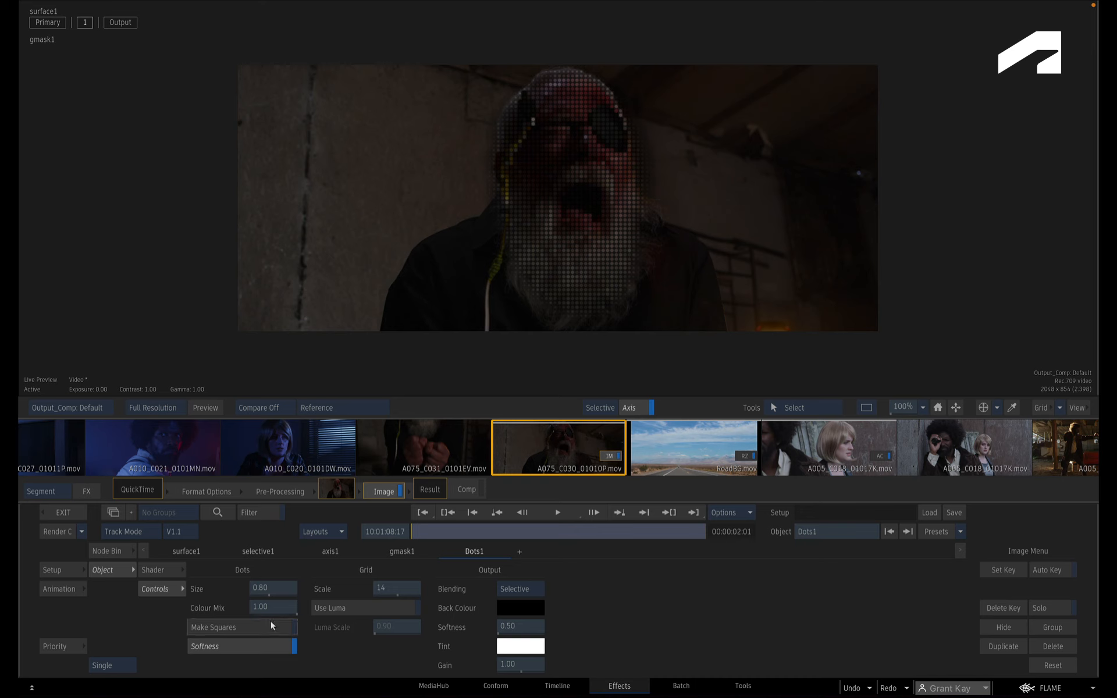
Enable Make Squares and raise Scale to 41 for large square mosaic blocks over the face.
left_click(241, 627)
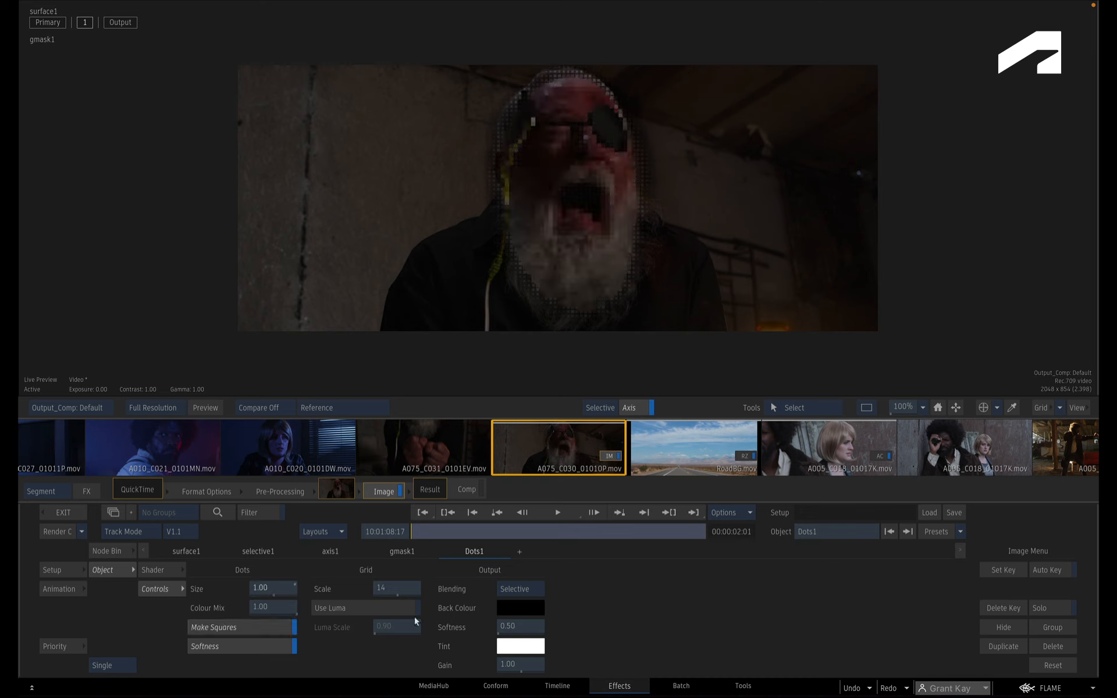
left_click_drag(395, 589, 417, 588)
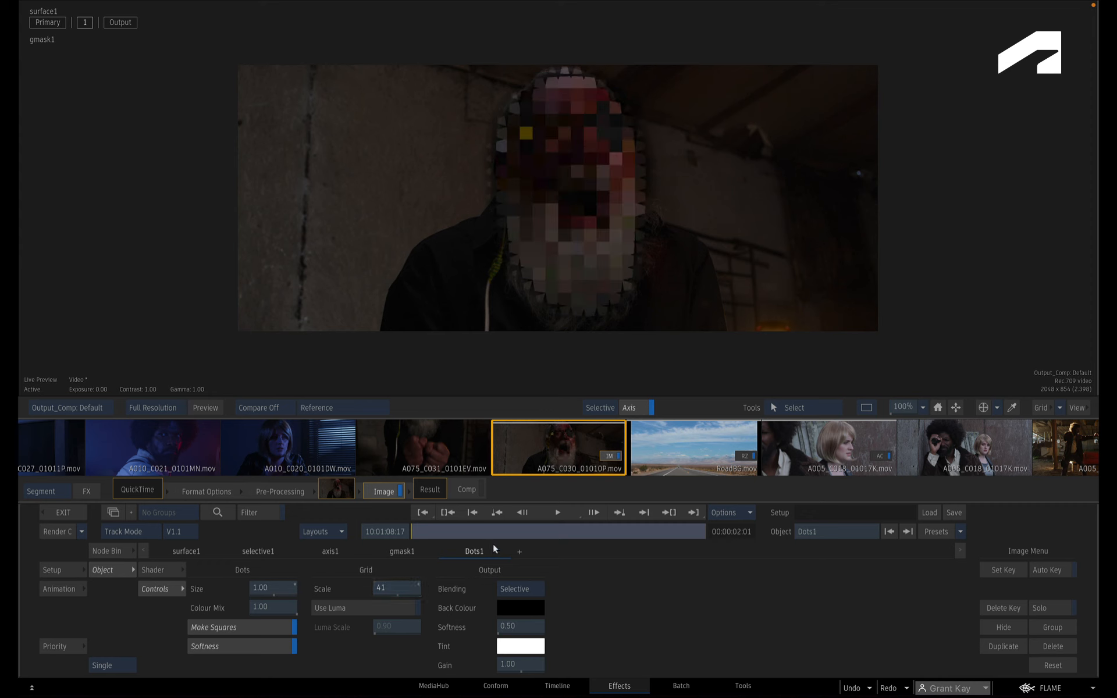
mouse_move(499, 541)
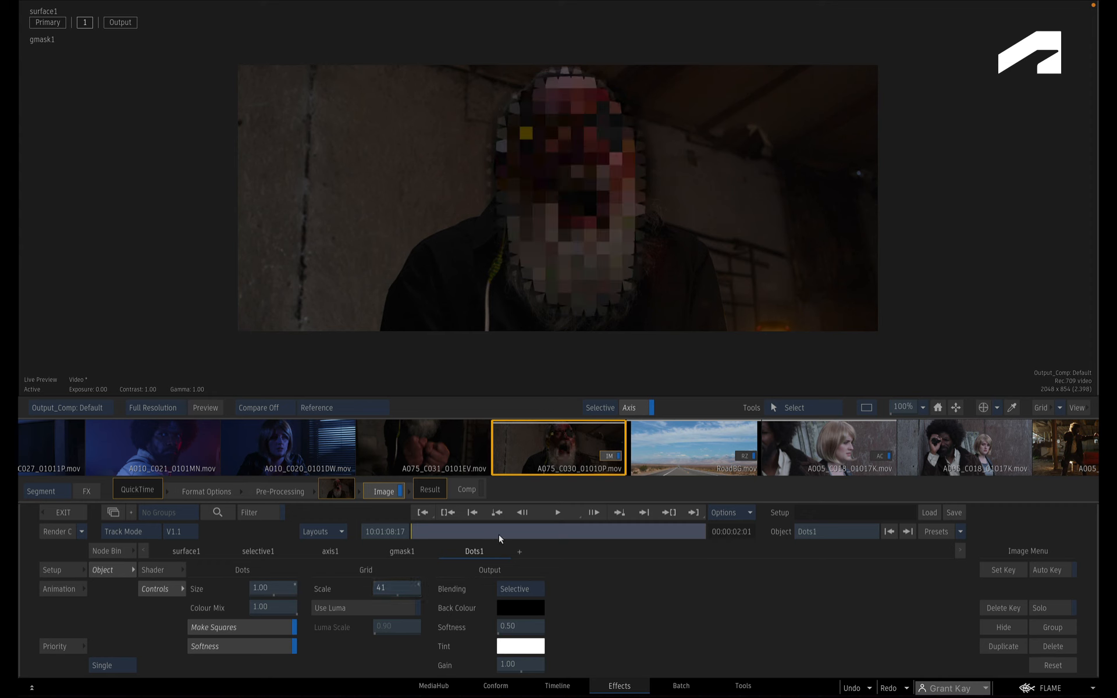